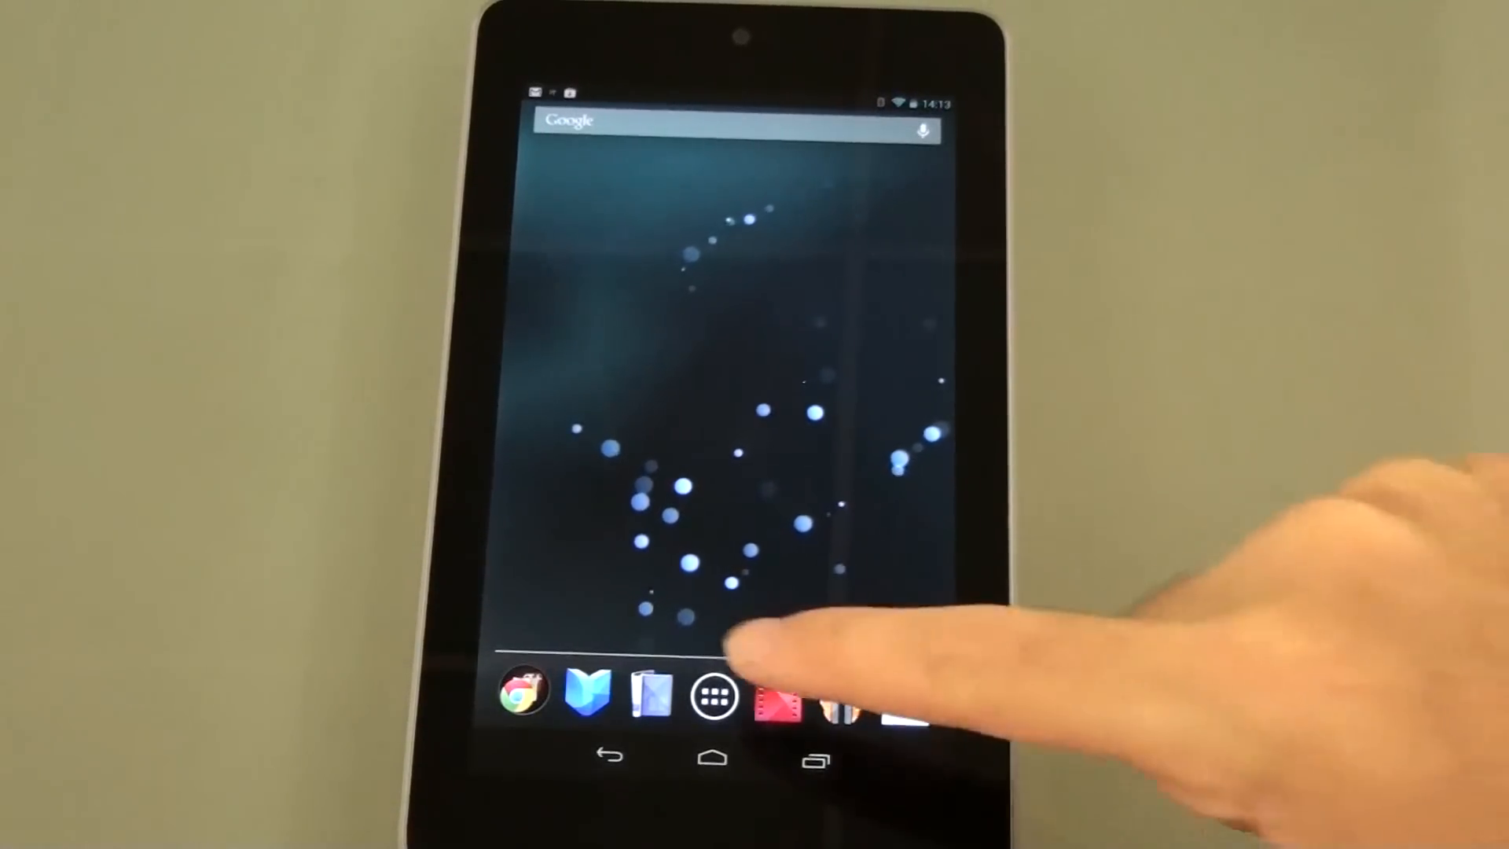
Launch an Ectaco English-Spanish app from the launcher's full app list
click(712, 694)
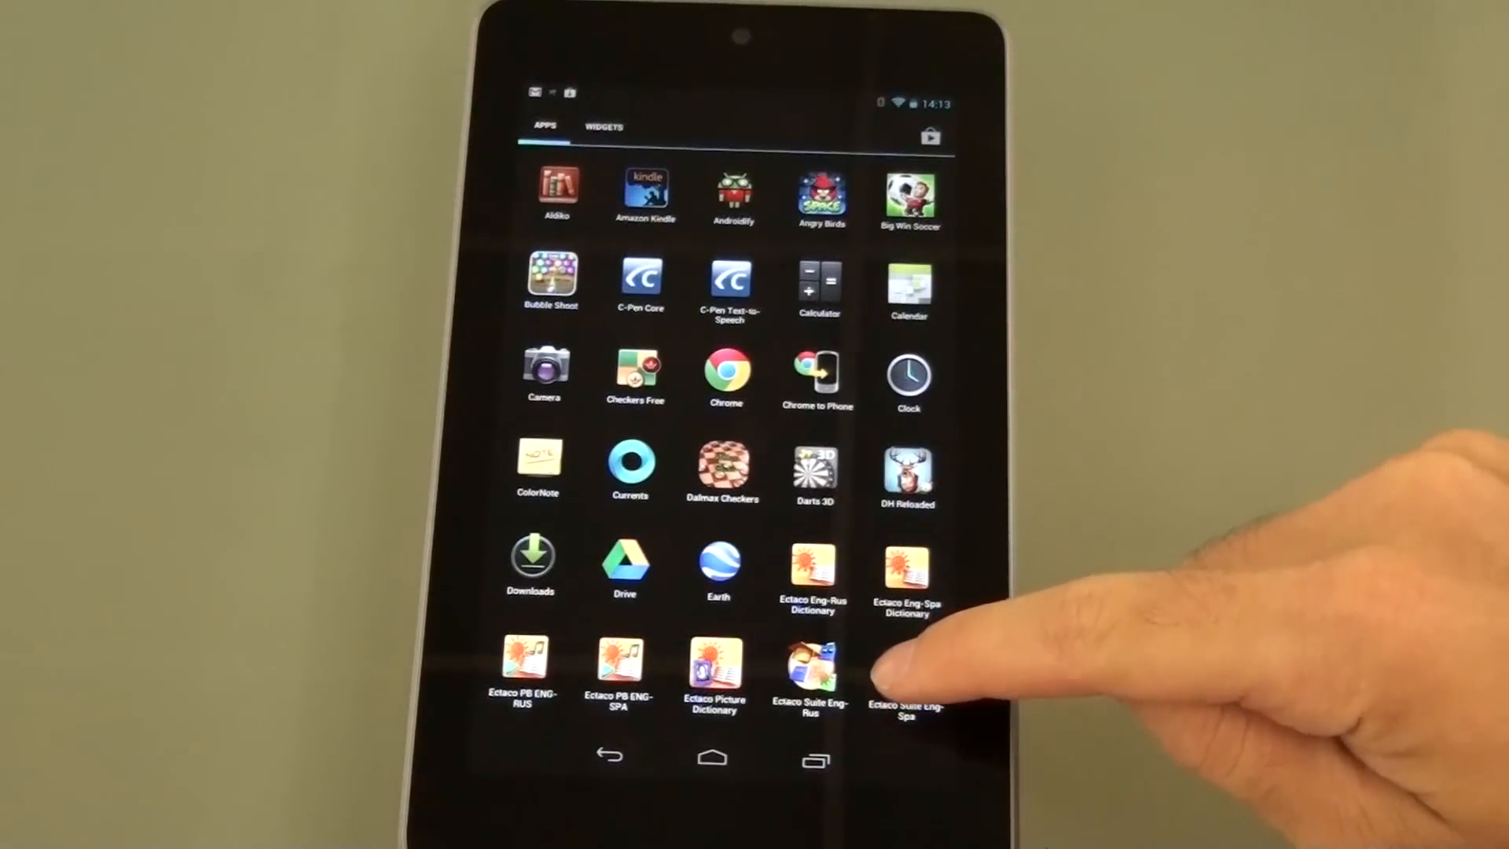
click(905, 664)
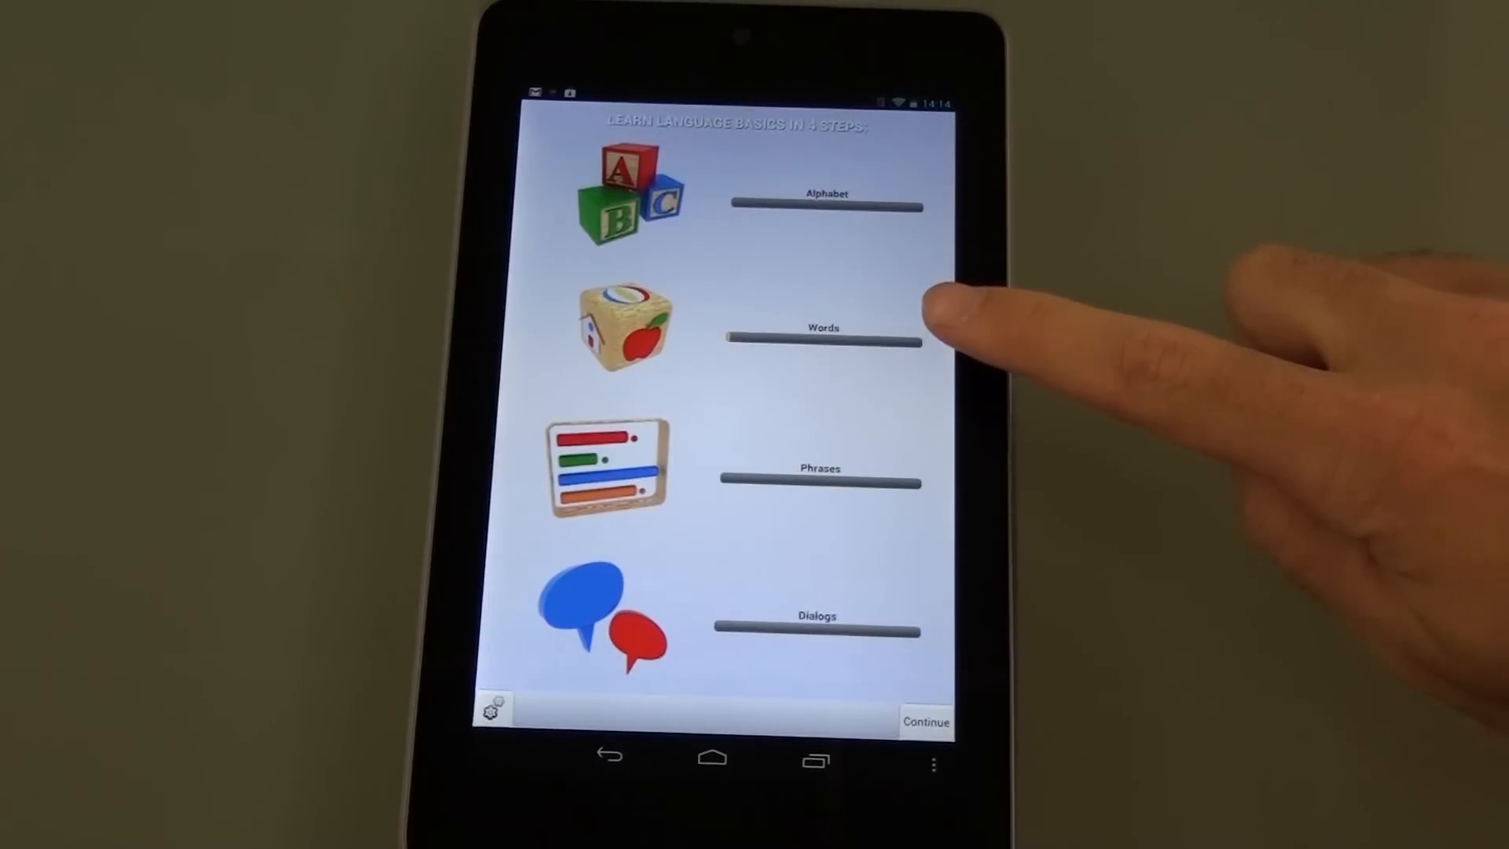
mouse_move(924, 472)
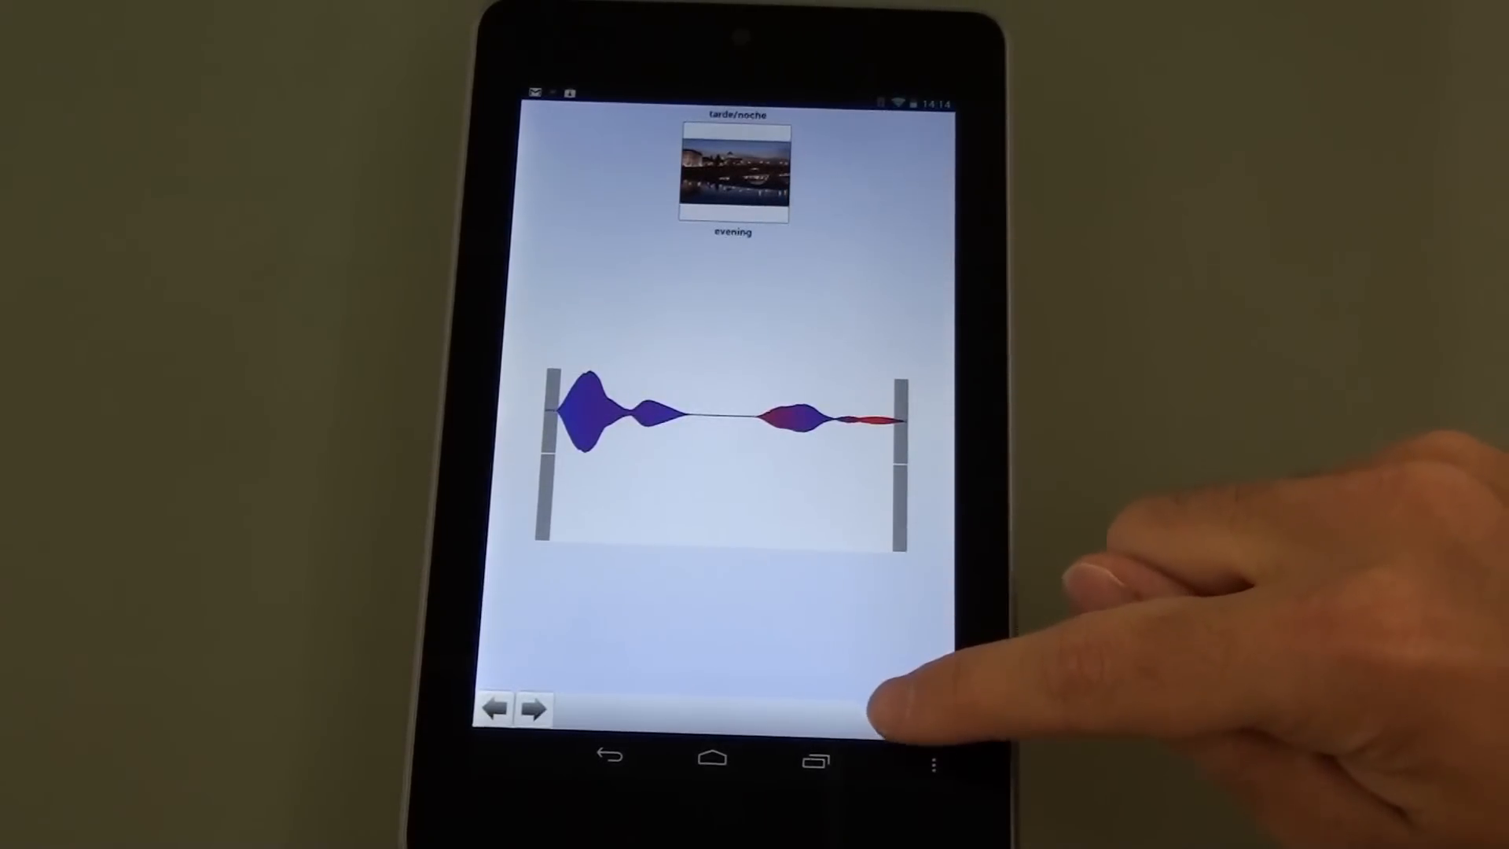
Move on from the 'evening' (tarde/noche) word card with its pronunciation waveform
click(726, 402)
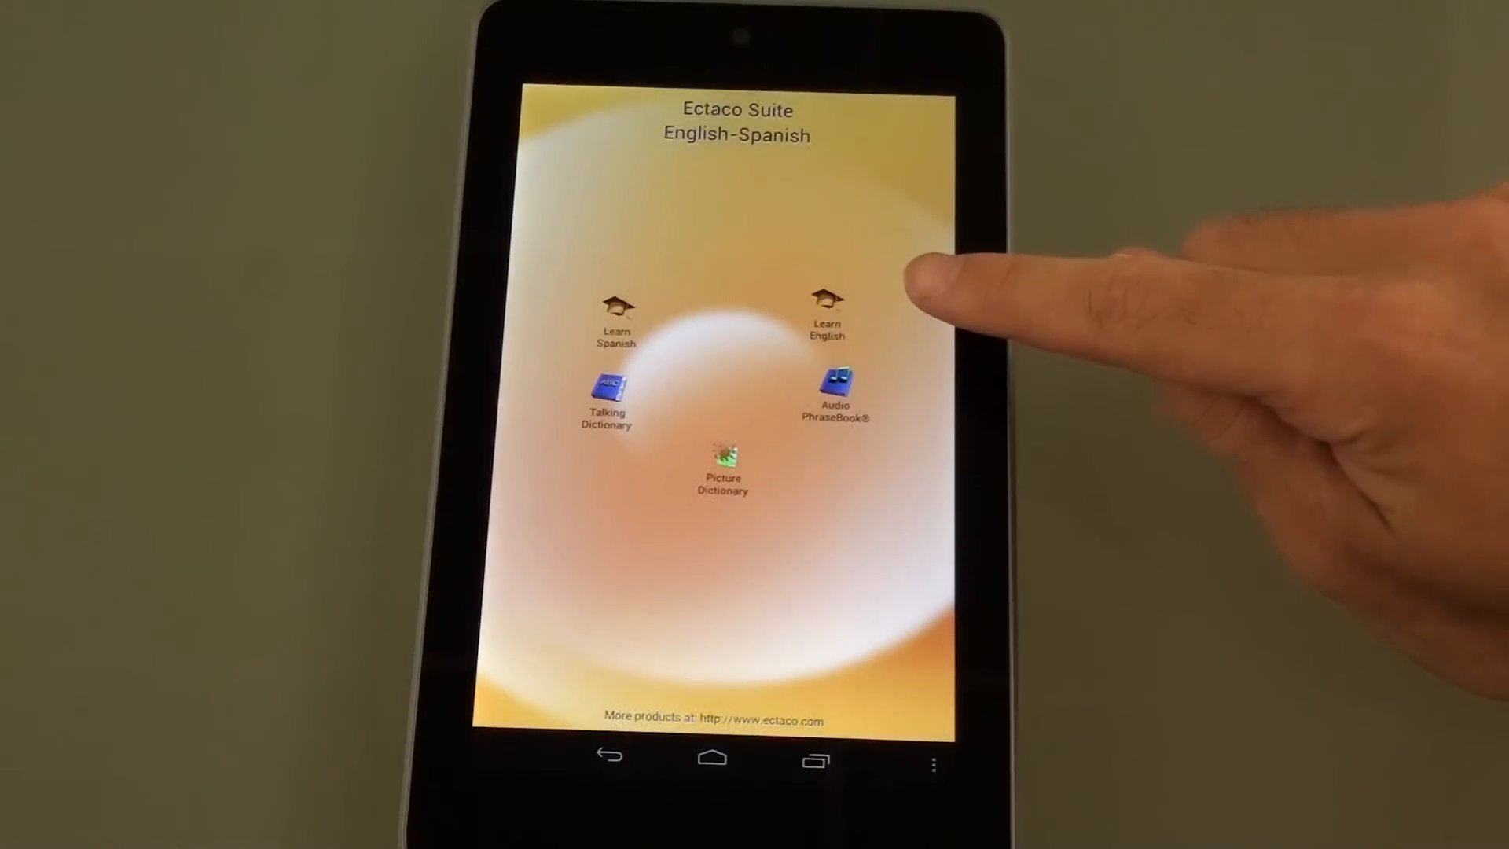
mouse_move(1001, 270)
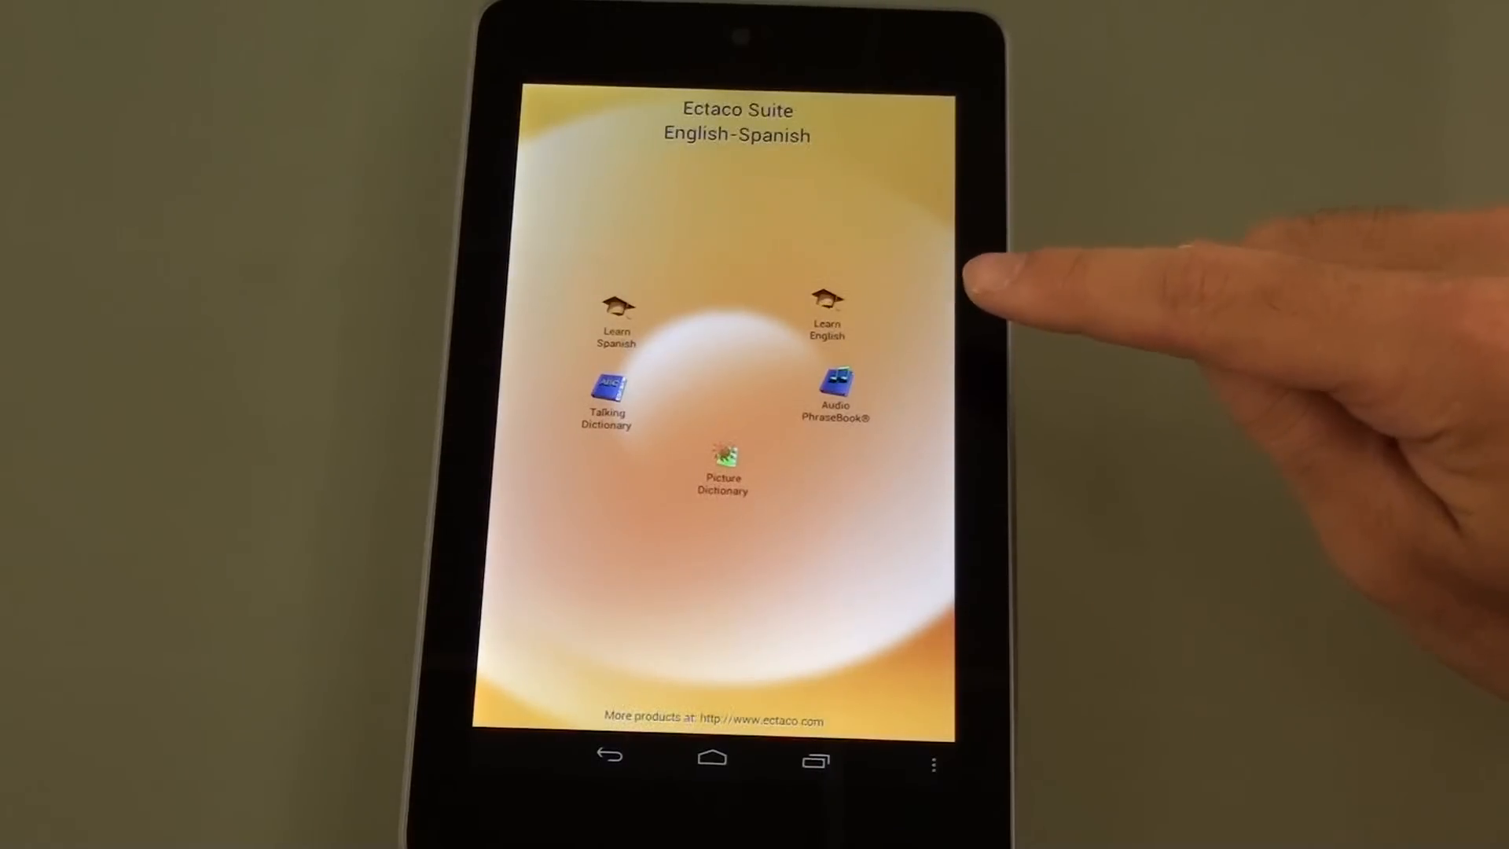
mouse_move(991, 260)
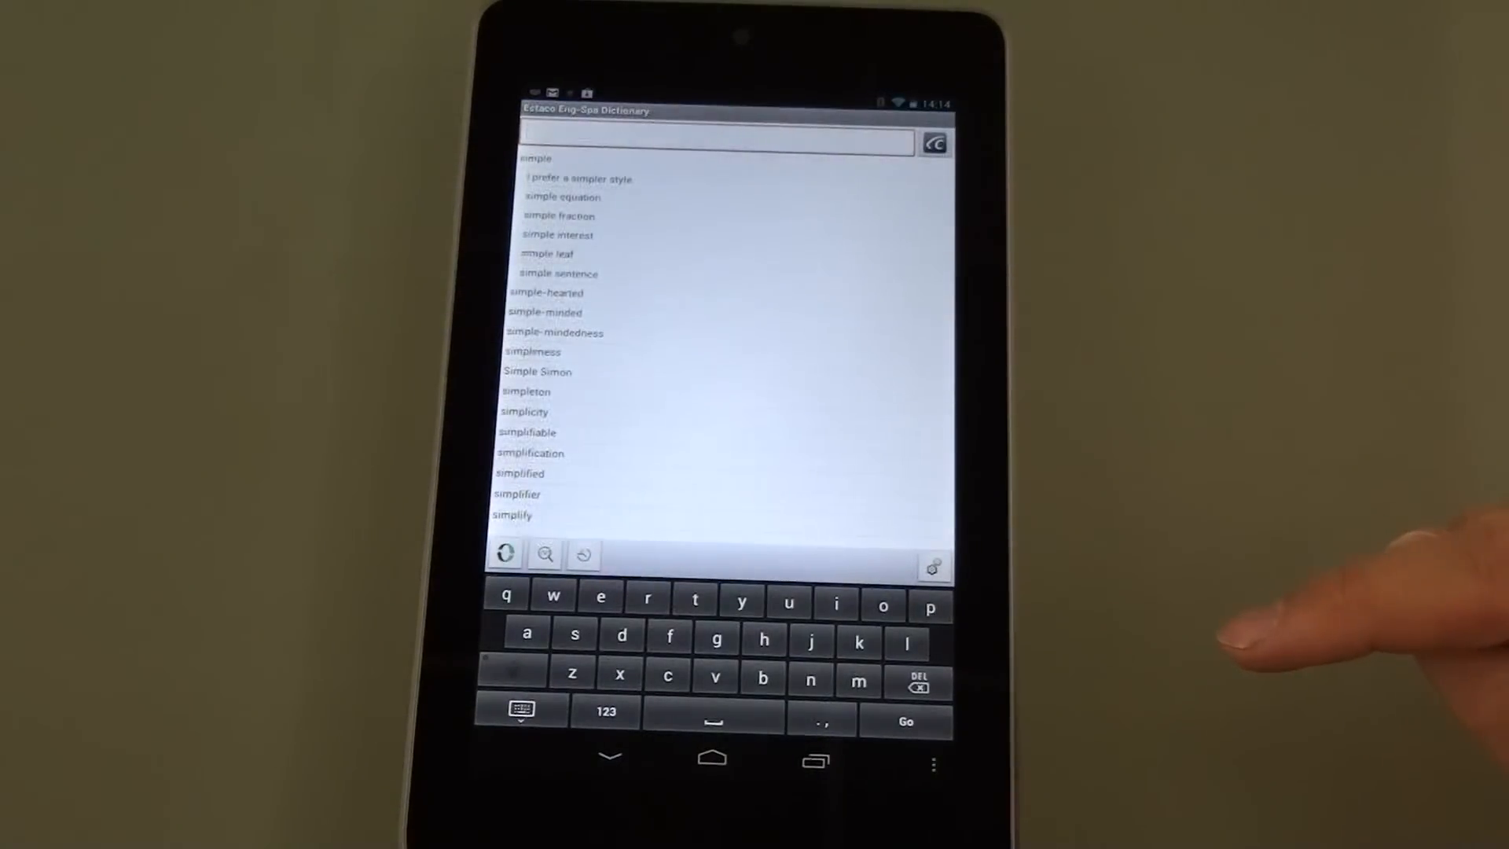
Look up 'house' and show its Spanish dictionary entry
click(764, 642)
text(house)
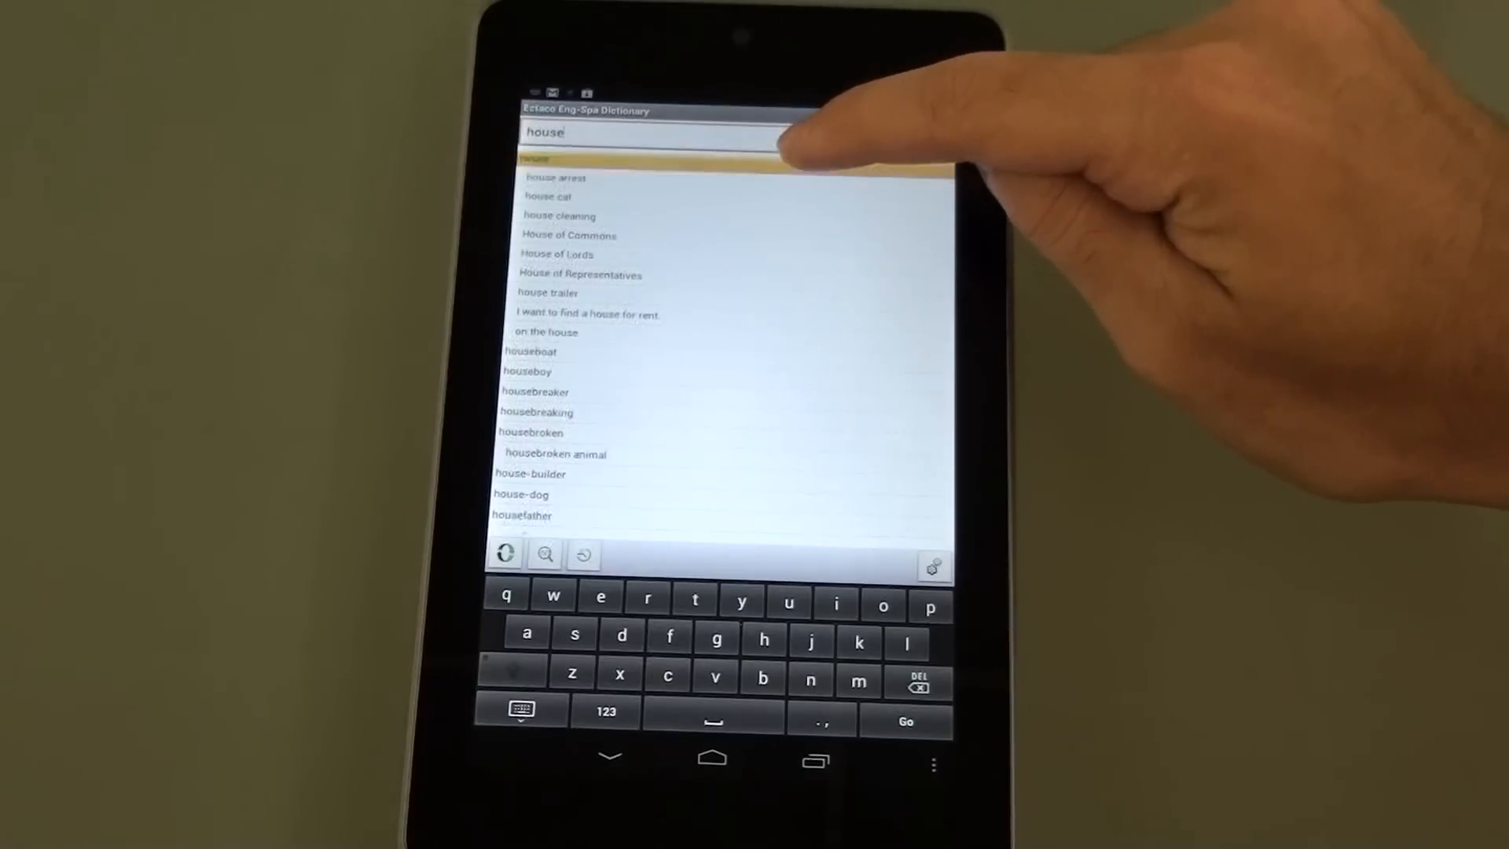
click(539, 159)
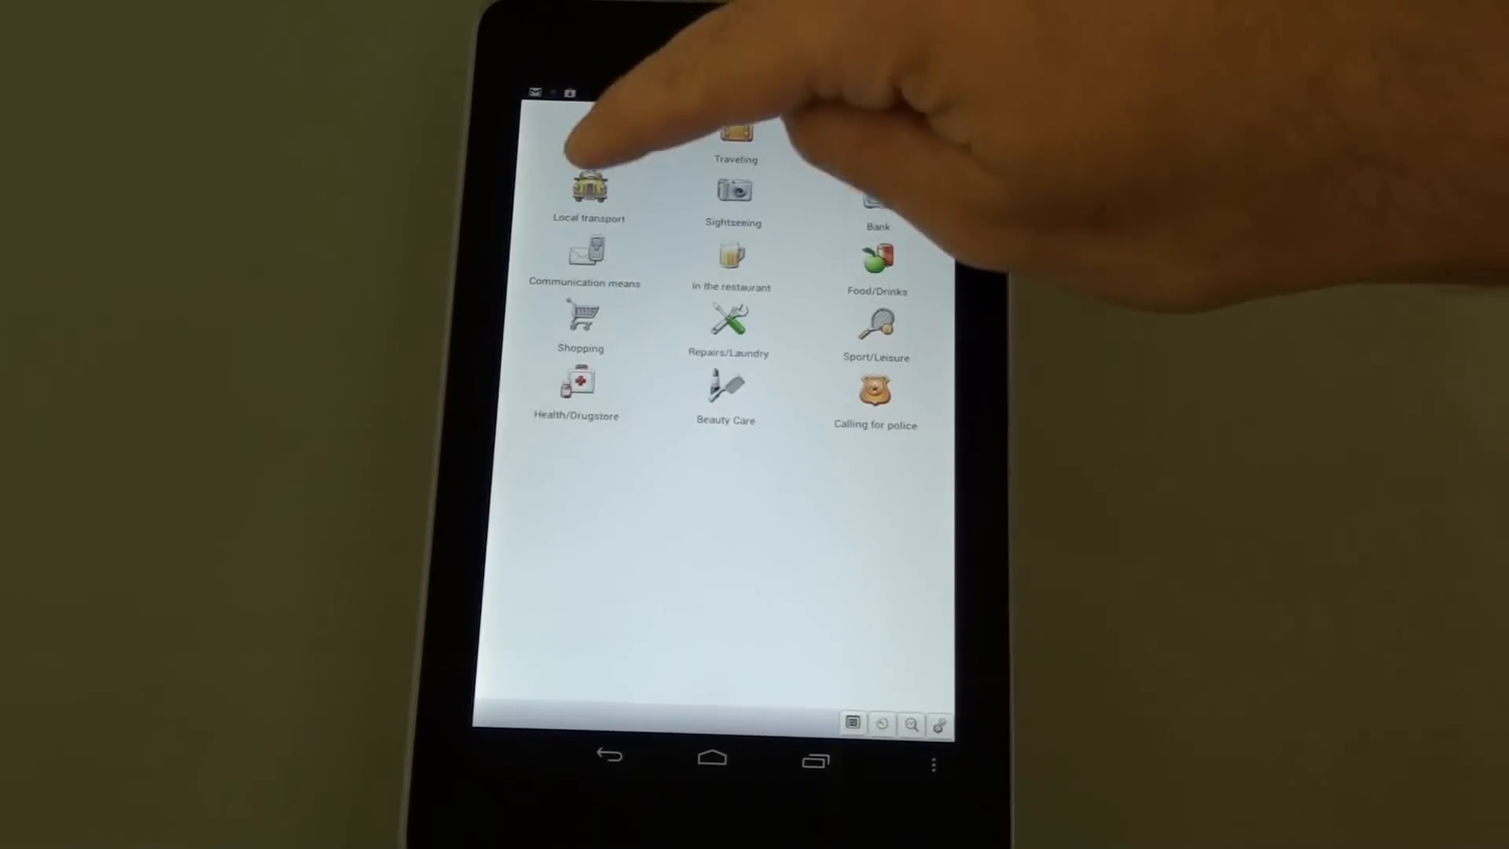
In Local transport, play the Spanish for the nearest bus stop question and '¿Cuál es la tarifa?'
click(588, 188)
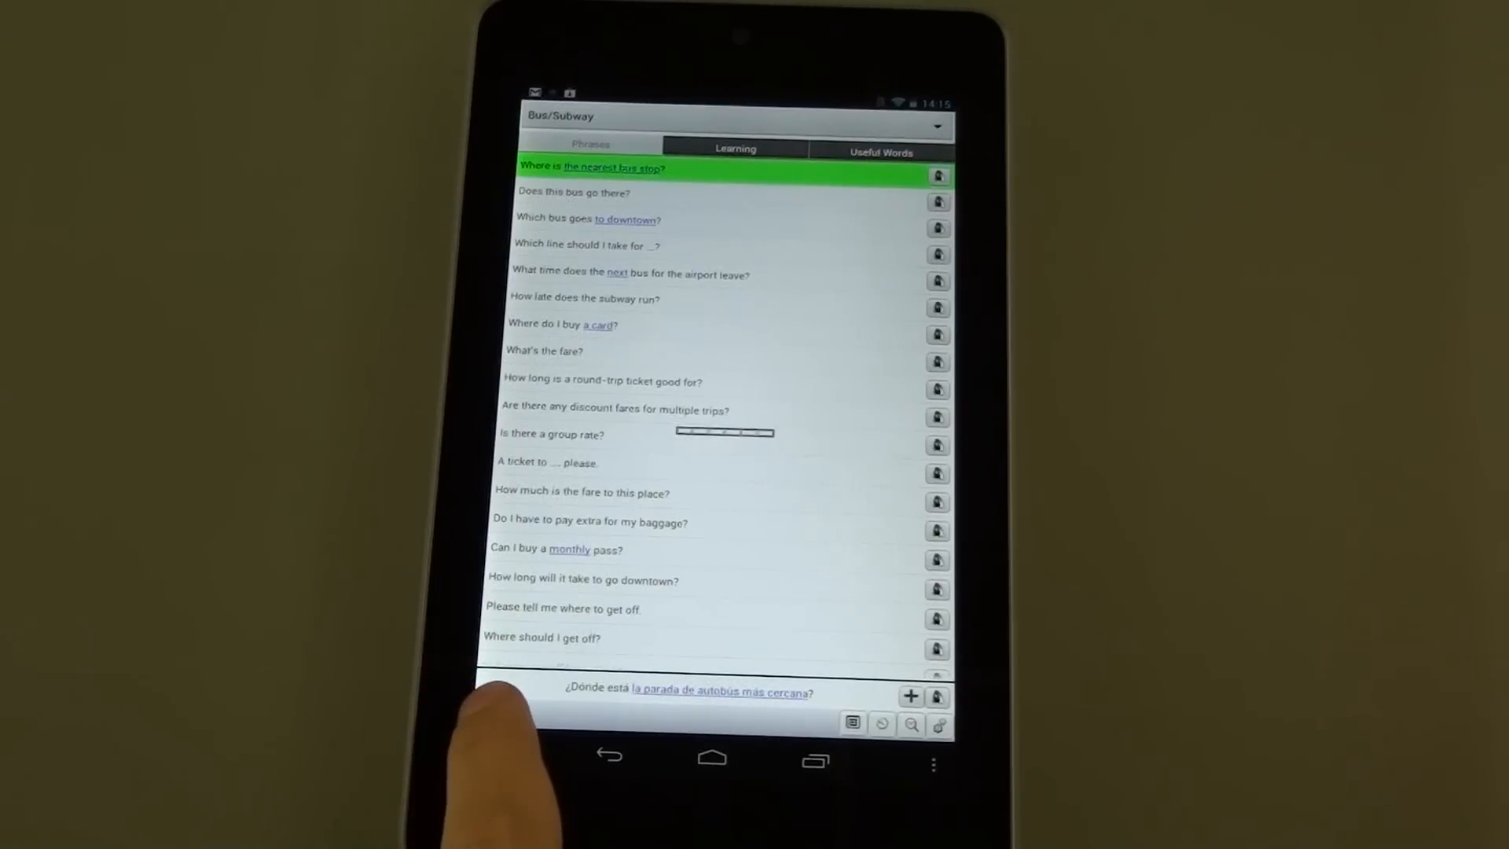
click(938, 695)
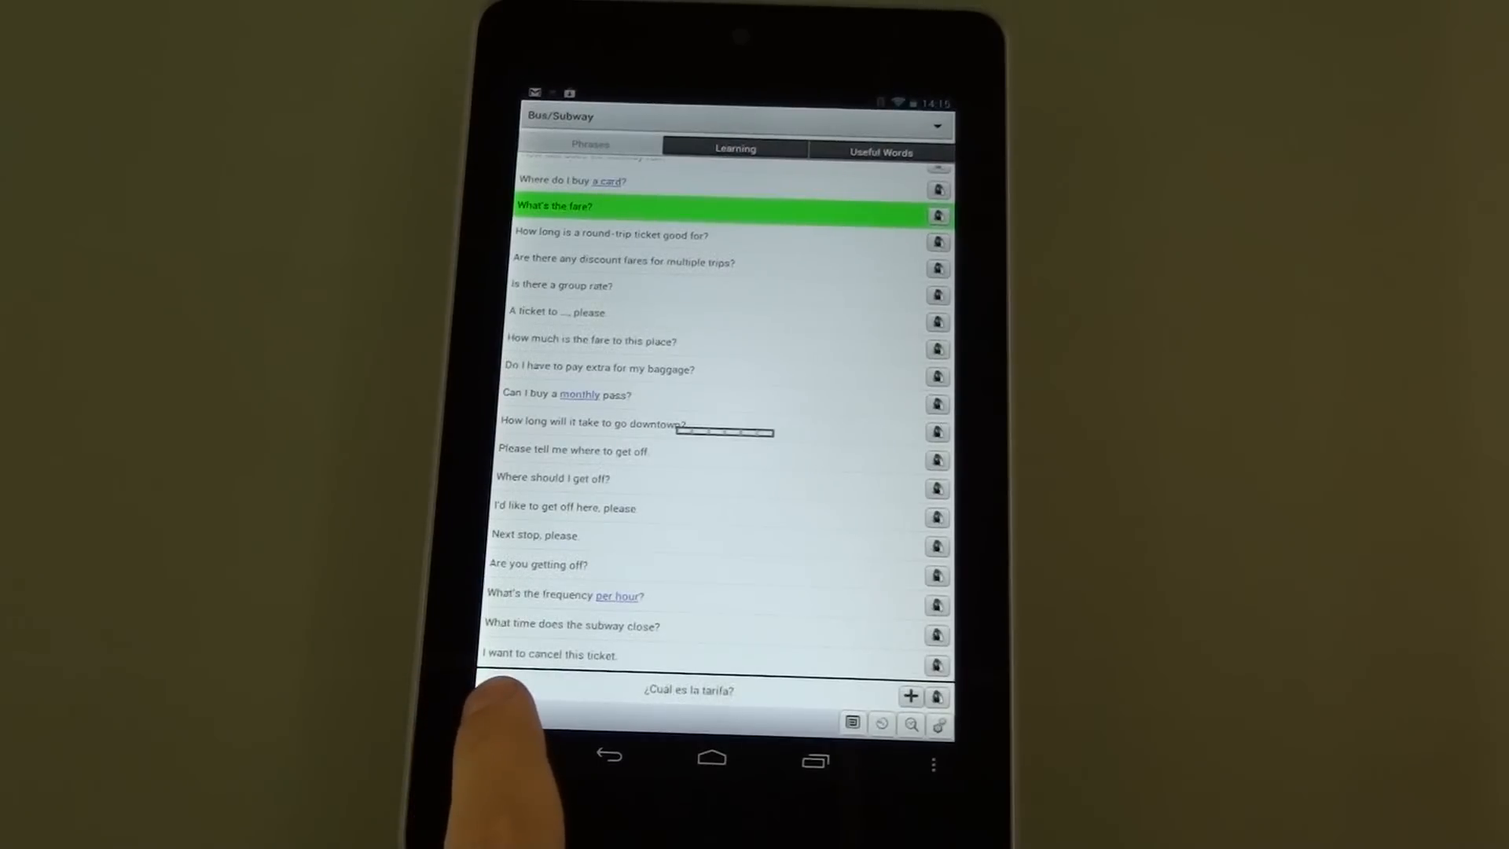
click(553, 478)
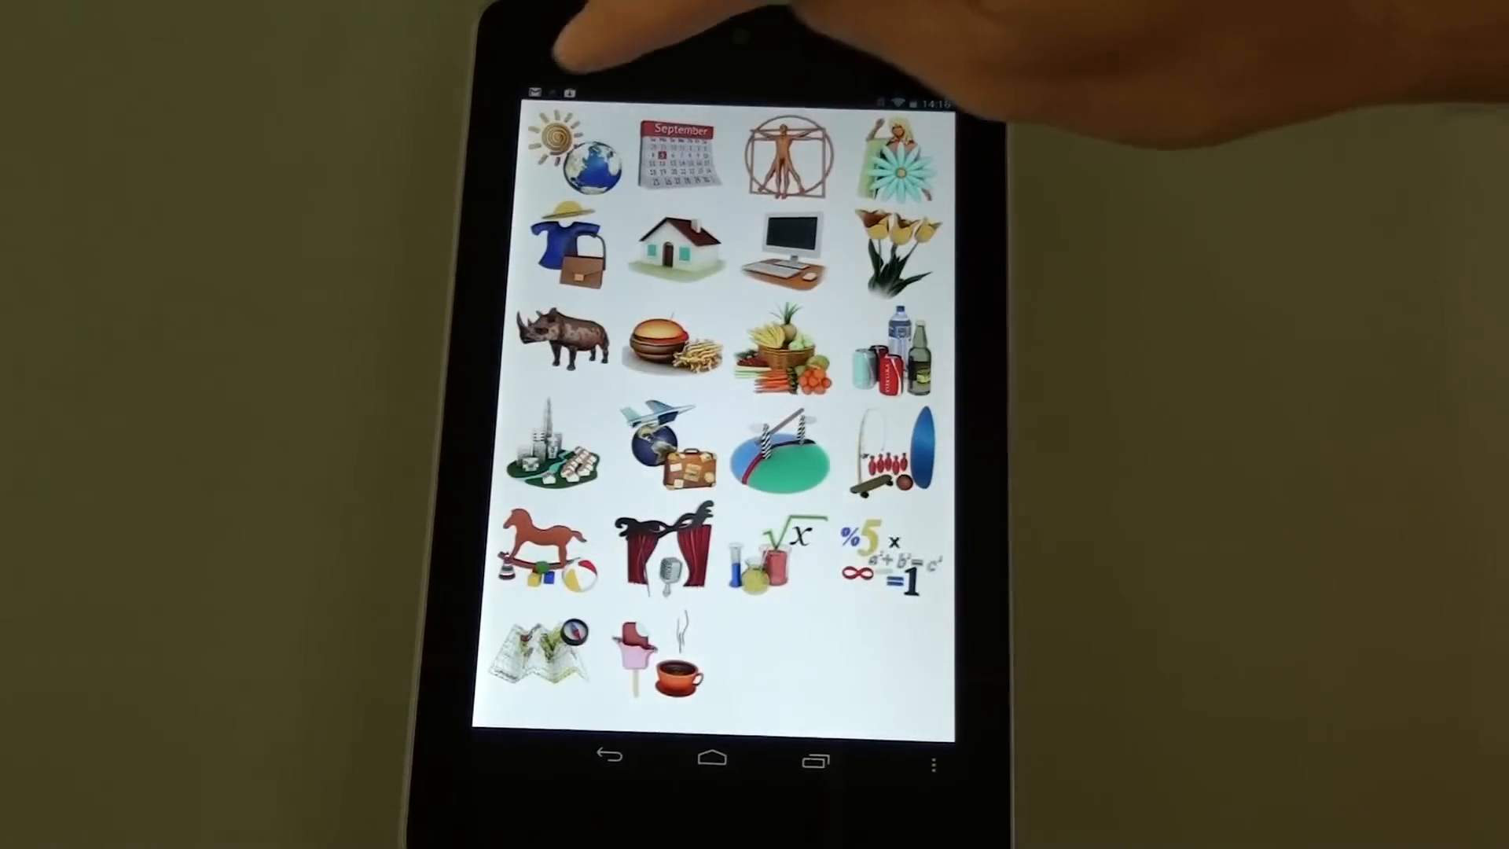
Show the About page listing the installed English and Spanish TrueVoice packs
click(577, 158)
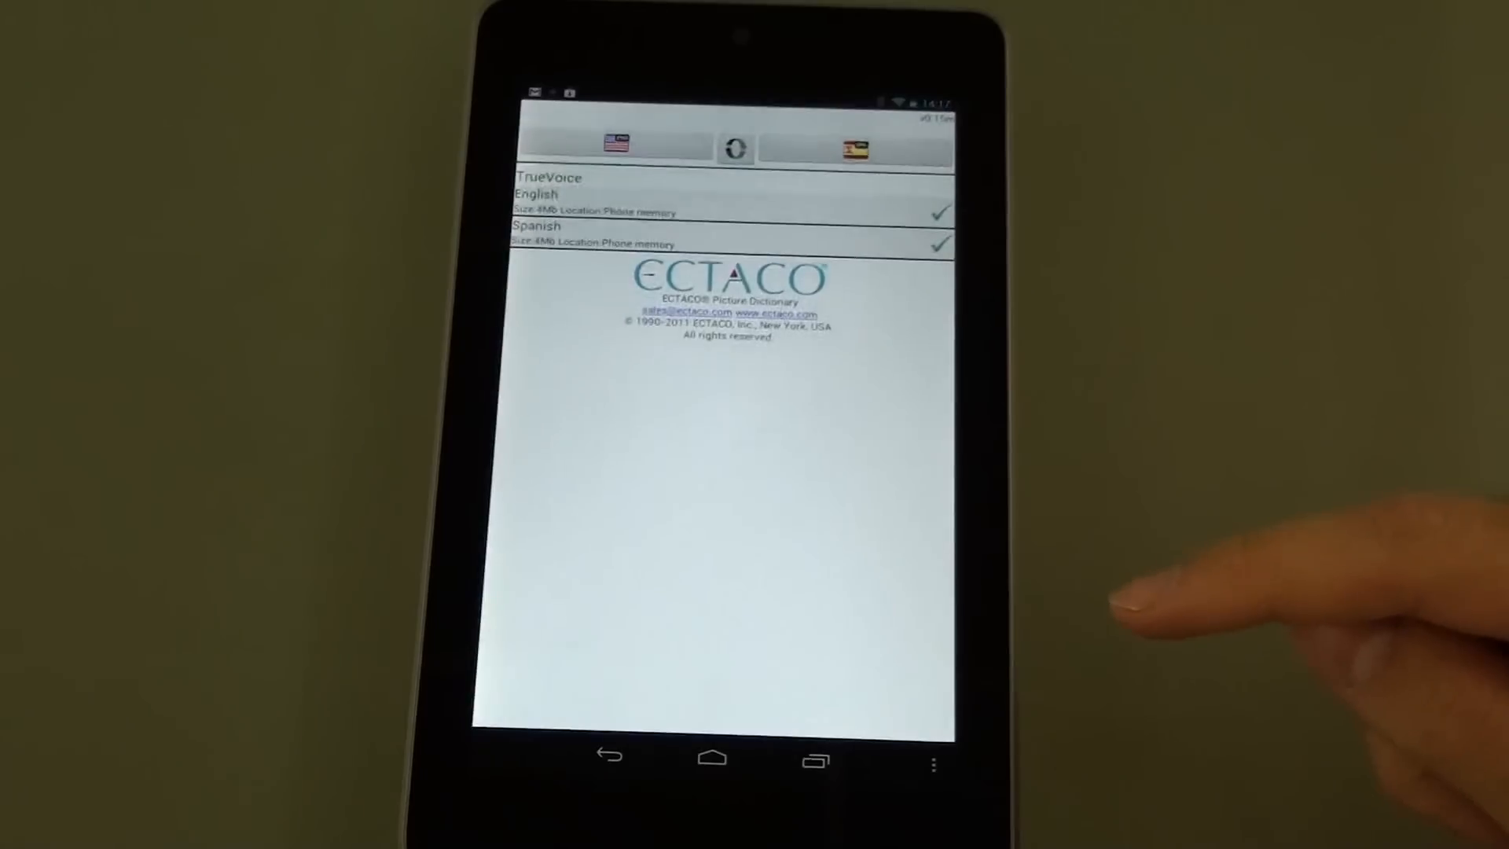
Pair English with Russian instead of Spanish, checking Russian–English direction and restoring English–Russian
click(854, 146)
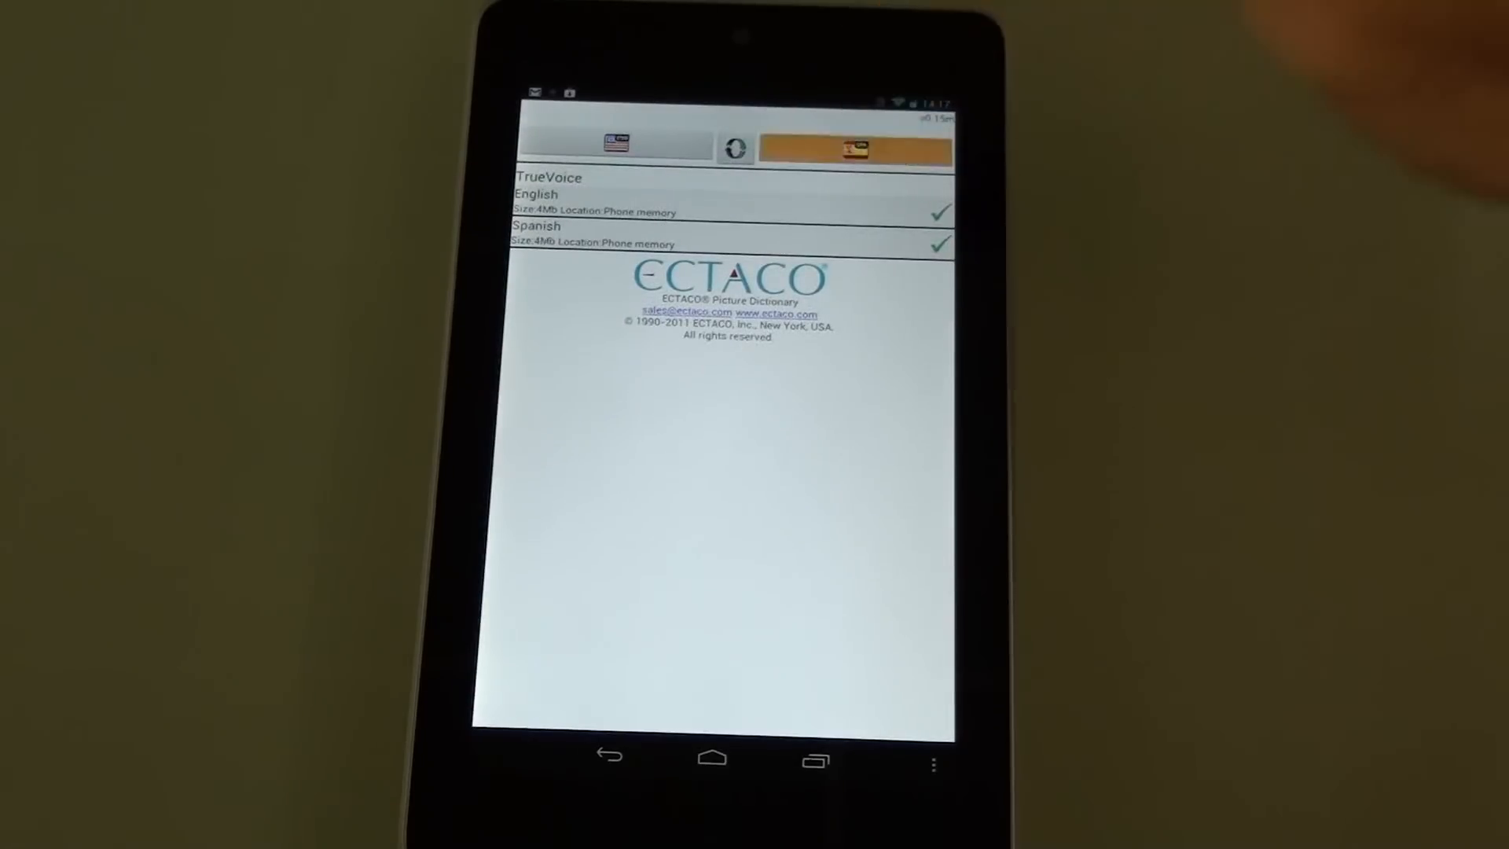
click(853, 149)
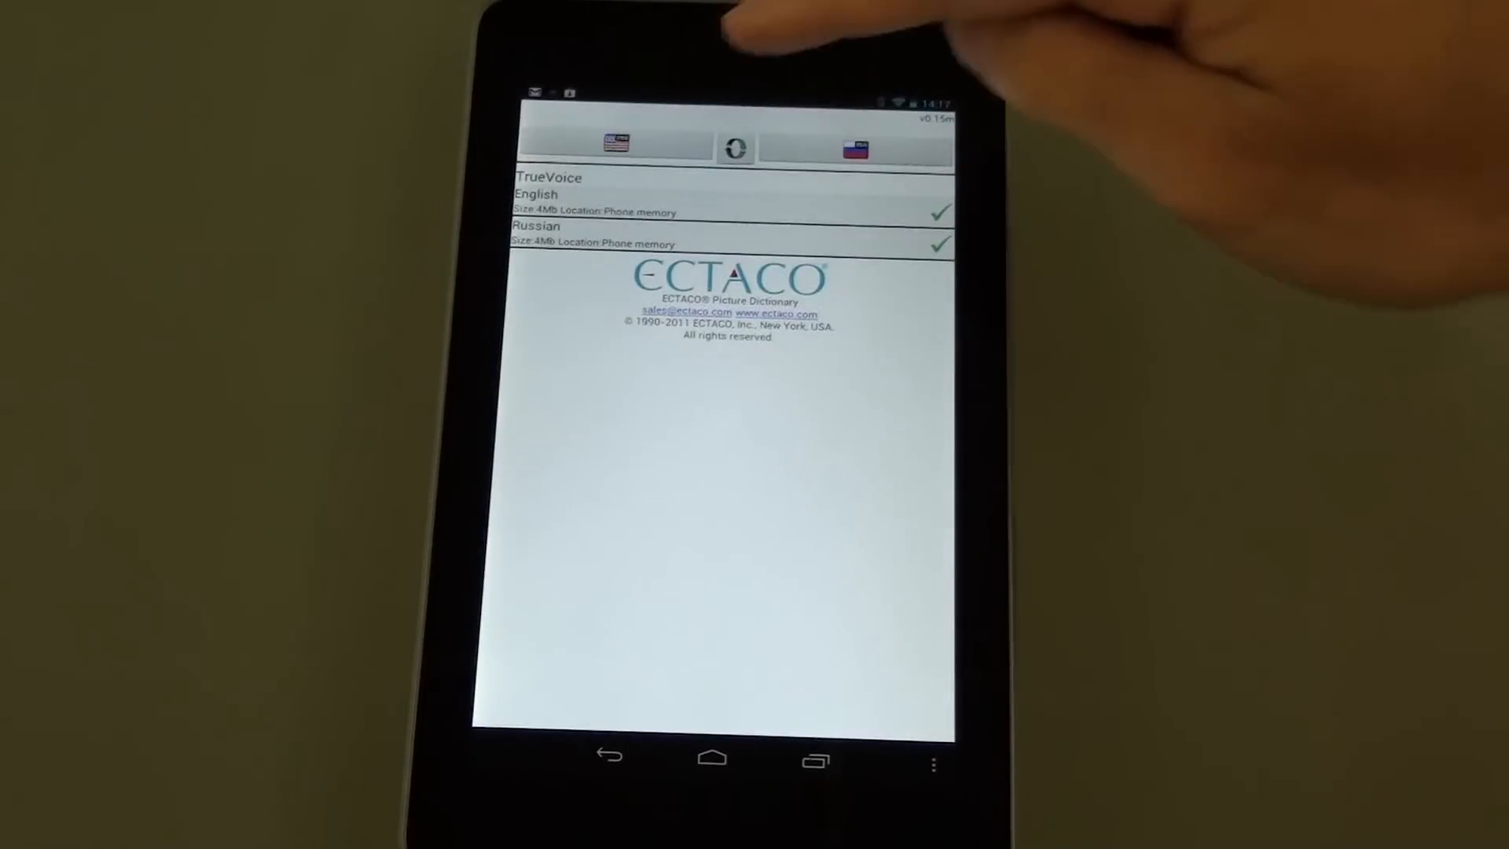
click(734, 146)
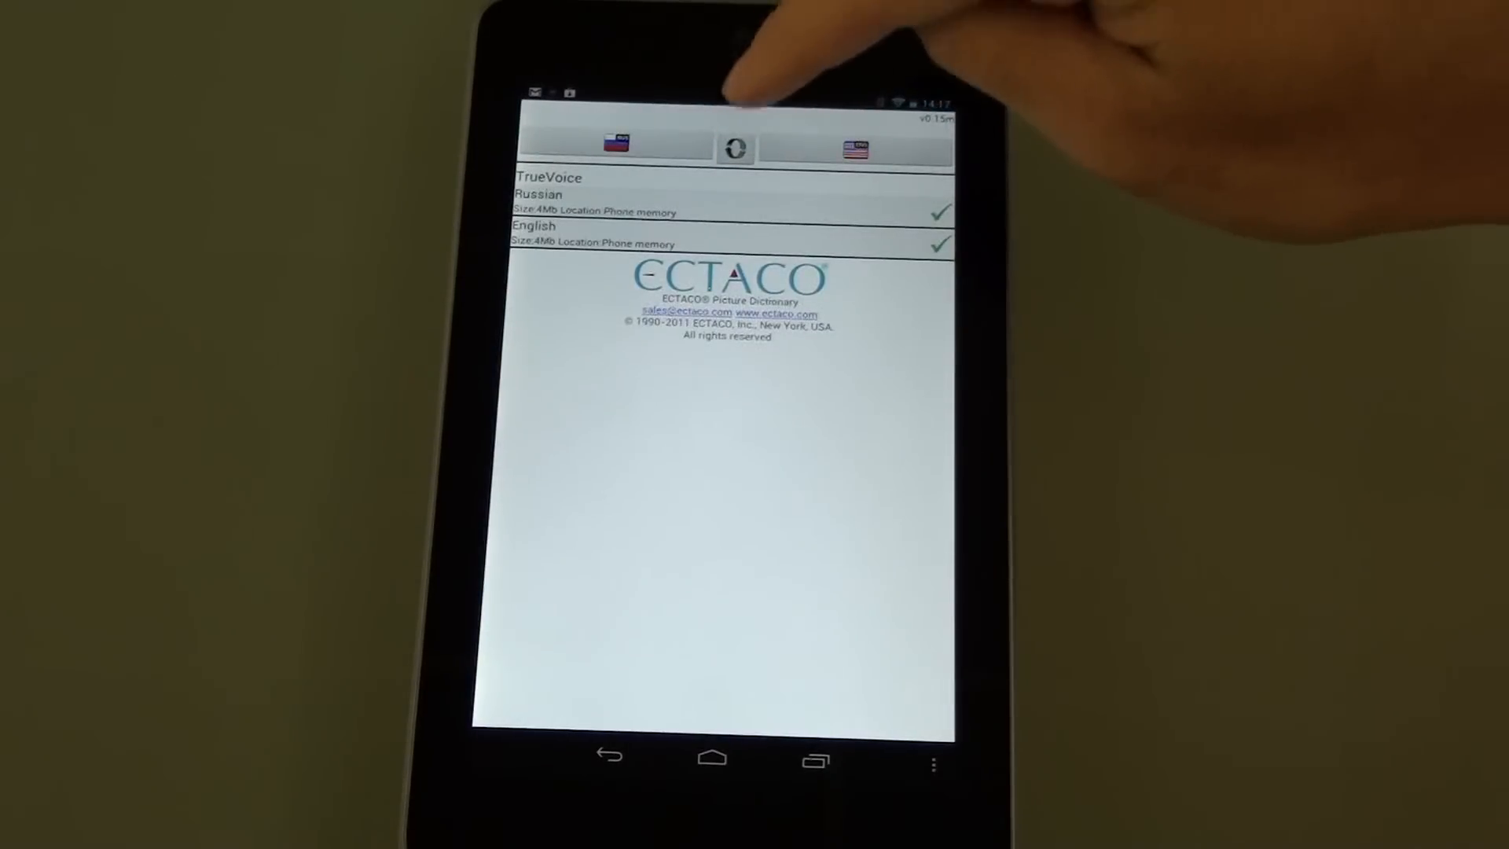
click(733, 147)
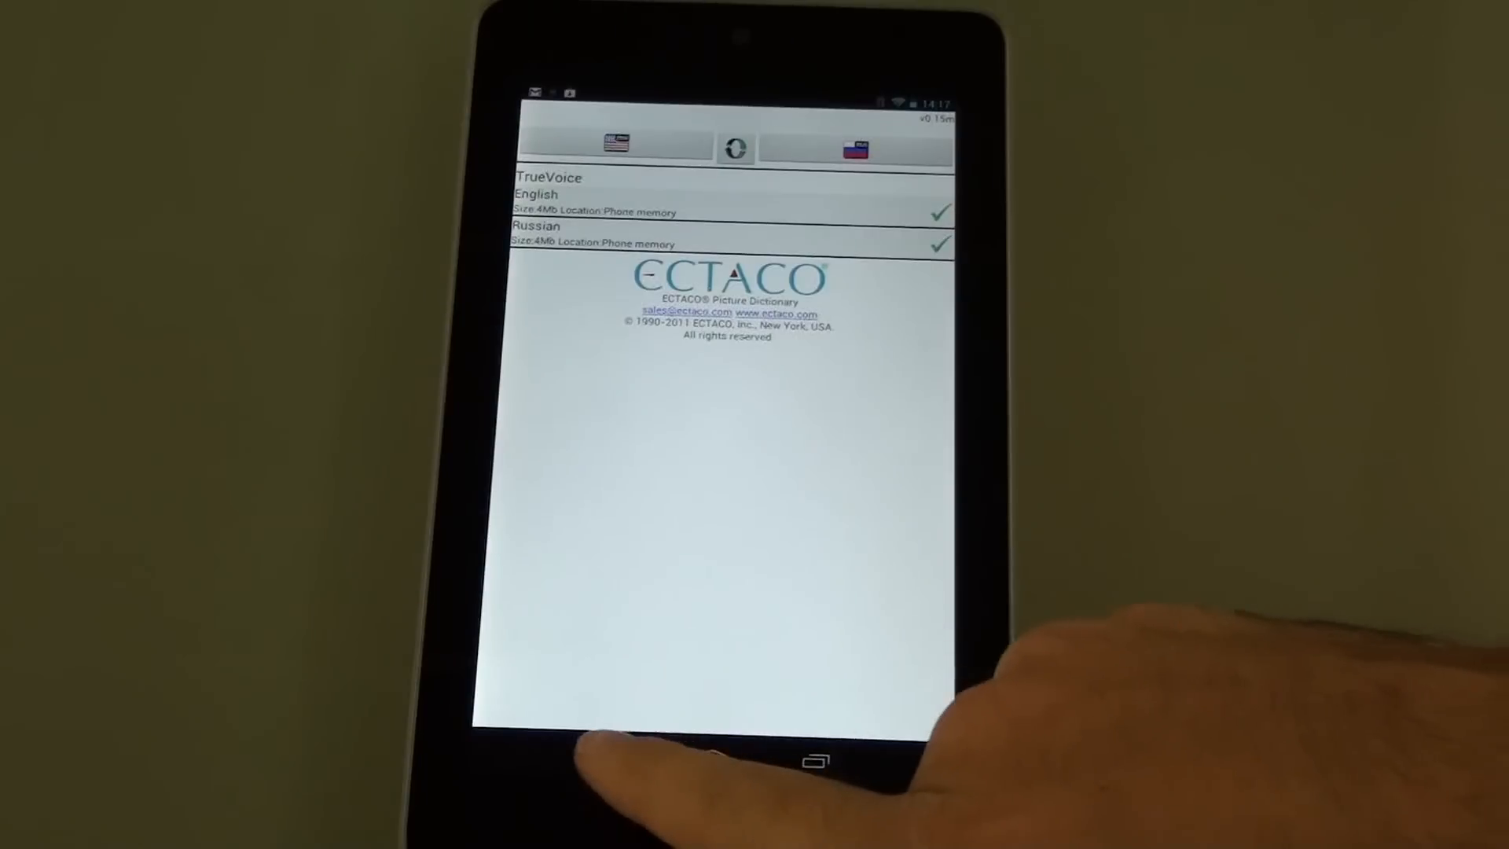